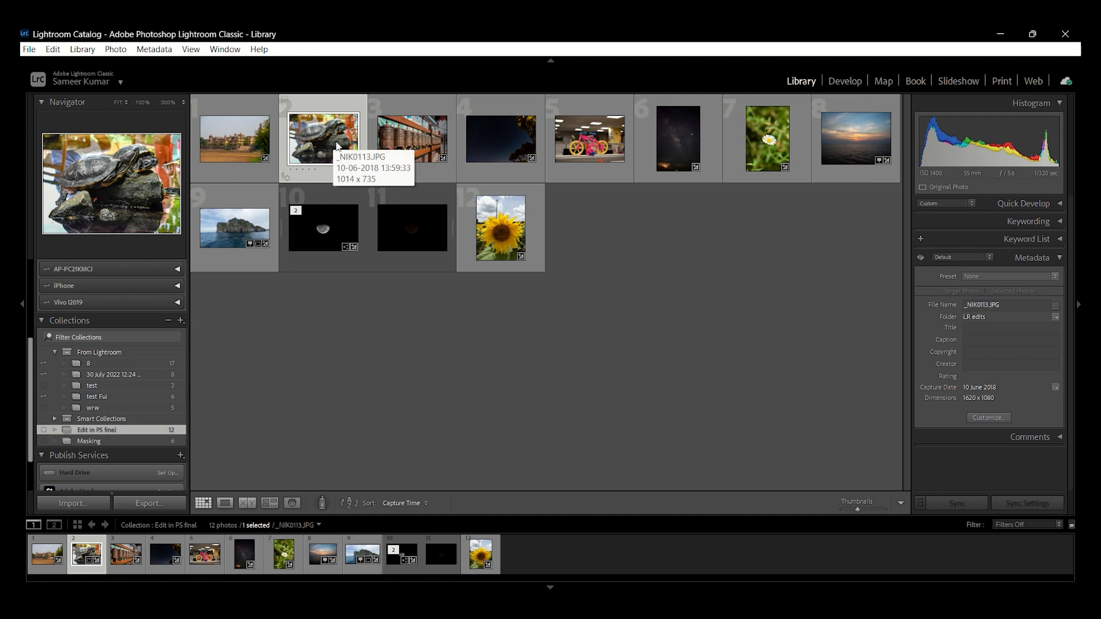
Step: Select the turtle thumbnail so the photo loads in the Develop module
click(845, 80)
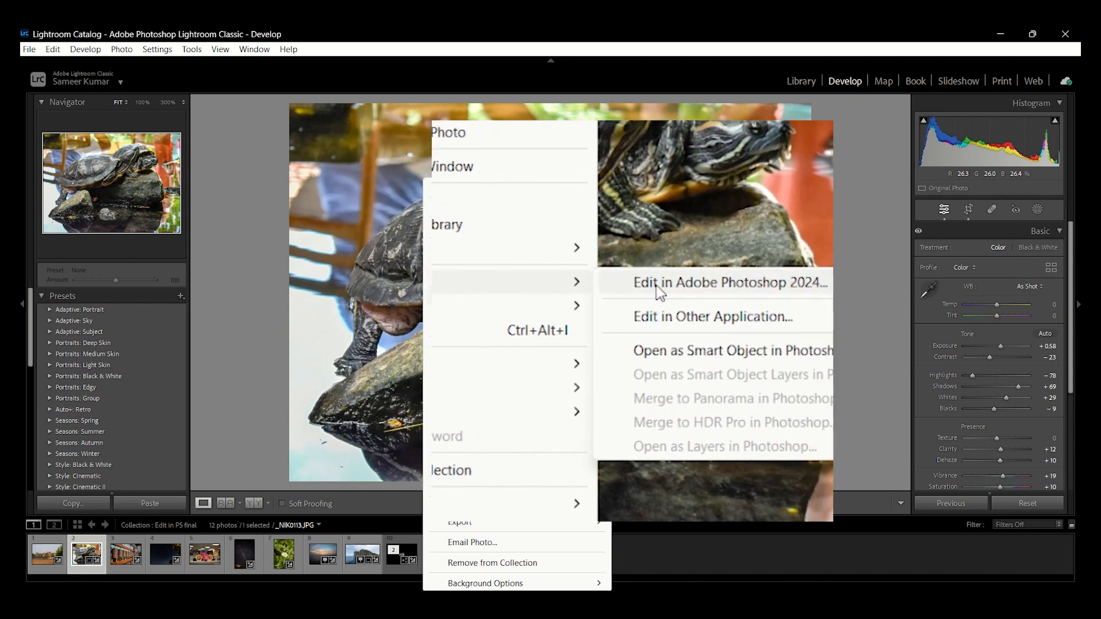
Step: Send the turtle photo to Photoshop 2024 as a copy with Lightroom adjustments
click(727, 282)
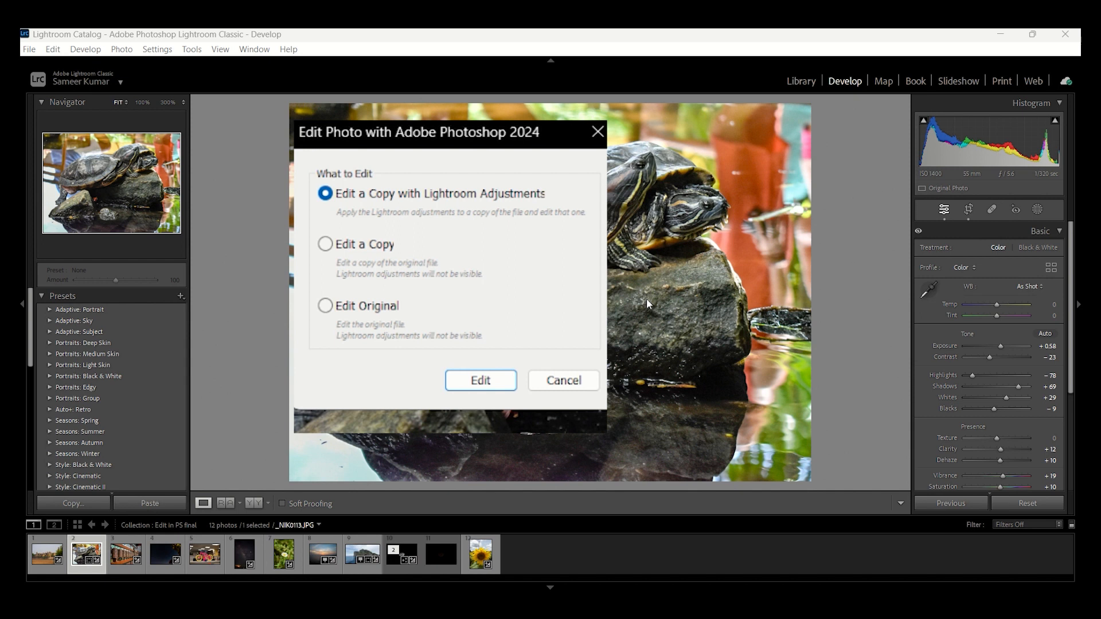
mouse_move(481, 379)
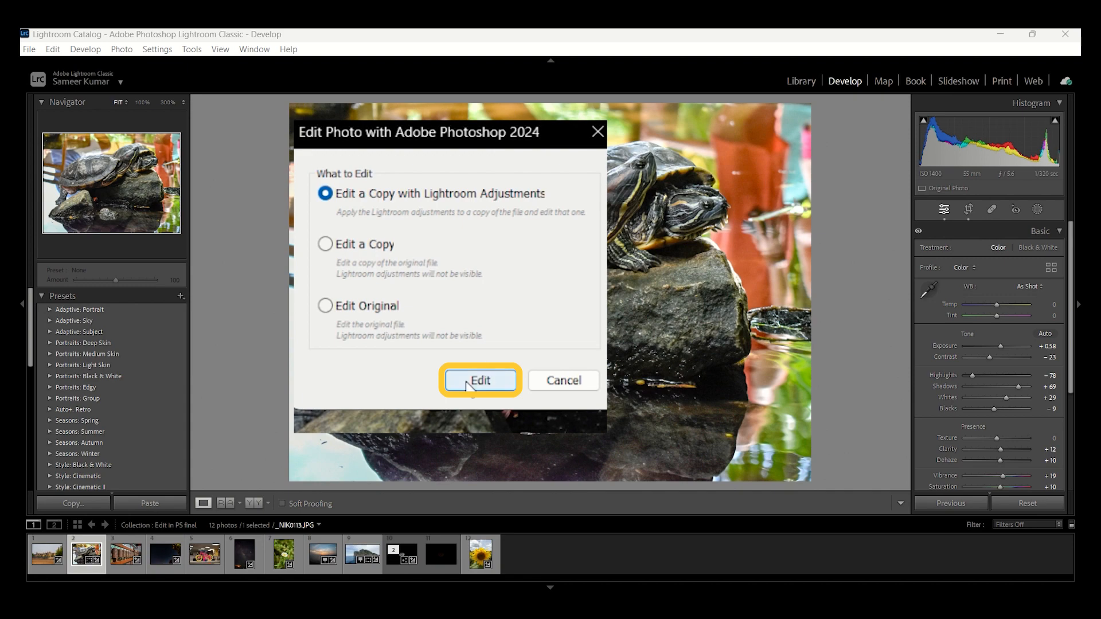
click(480, 379)
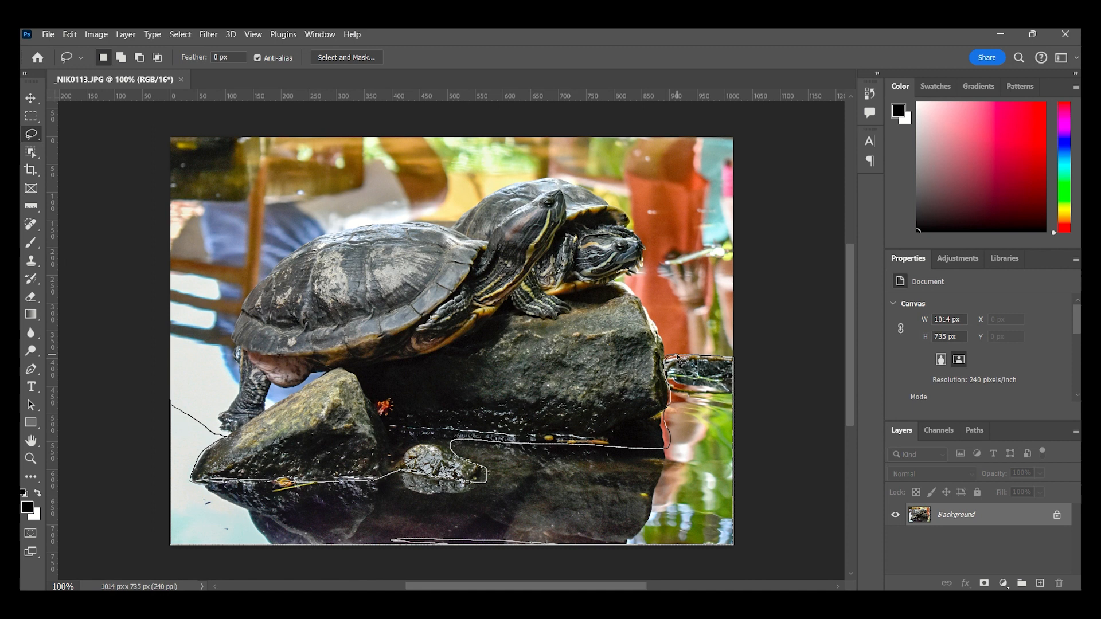
Step: Generate 'Green Grass with bedrock' fill inside the selected lower area of the turtle photo
text(Green Grass with bed)
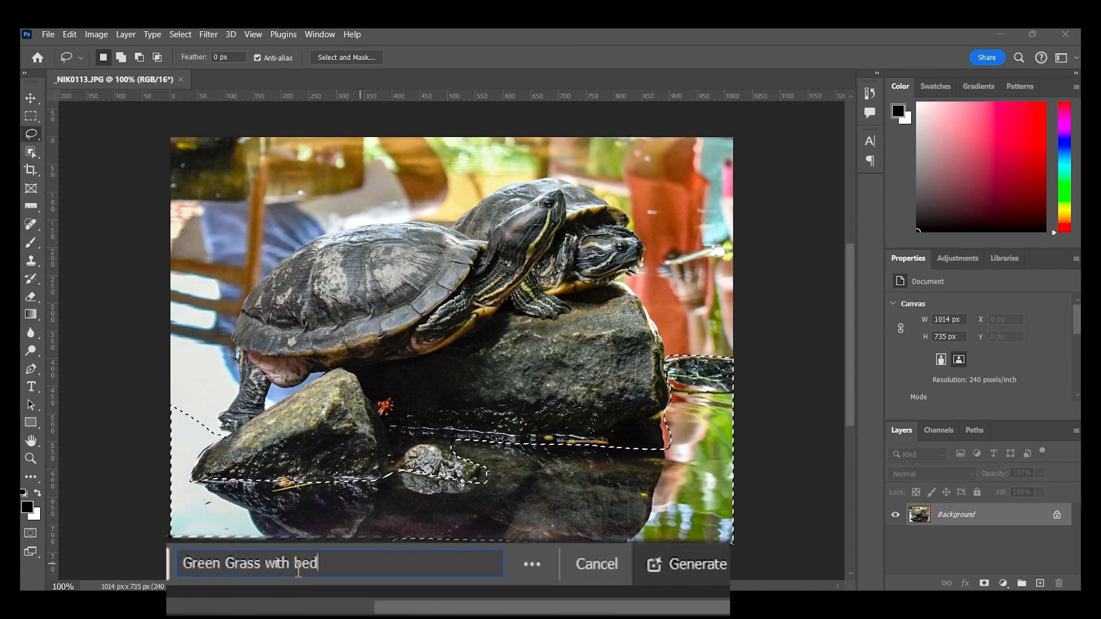
click(695, 564)
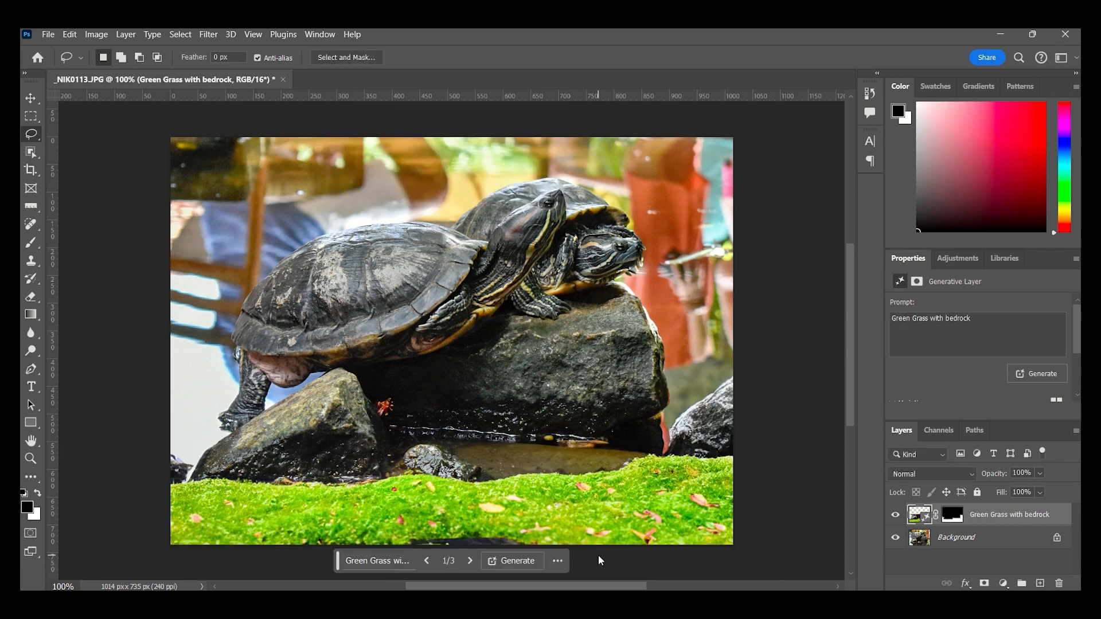
click(470, 561)
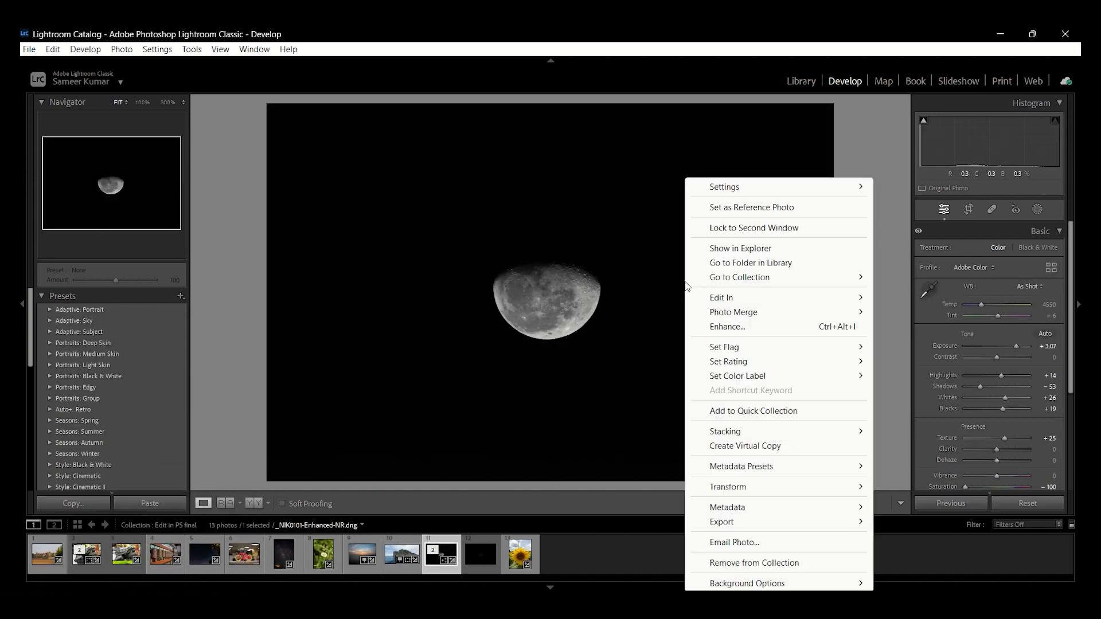
mouse_move(721, 297)
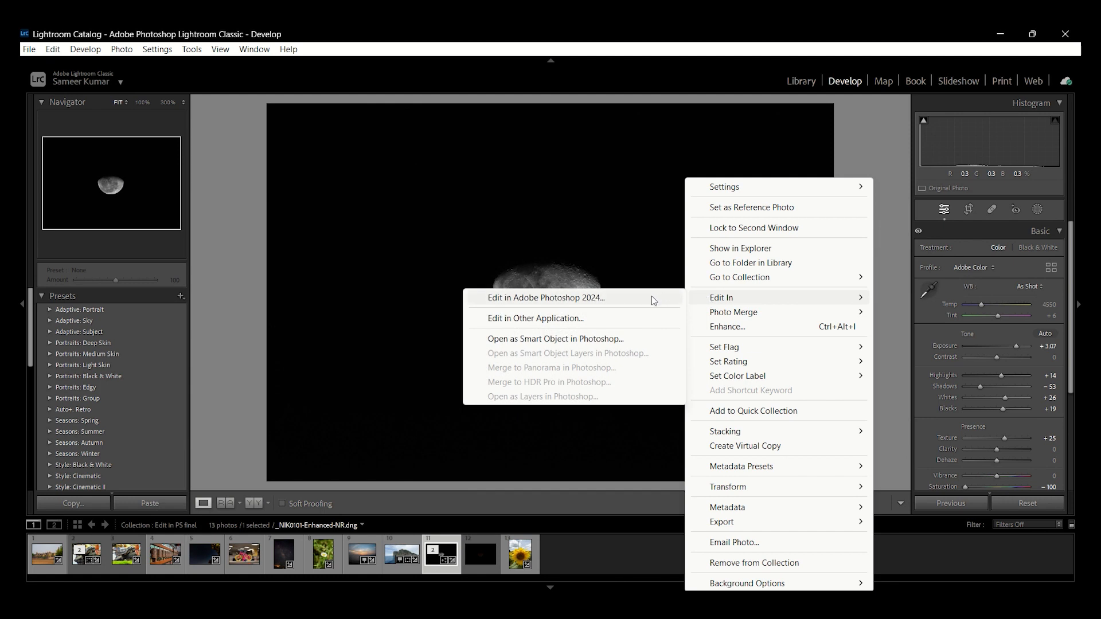
Step: Send the moon photo to Adobe Photoshop 2024 via Edit In
click(543, 298)
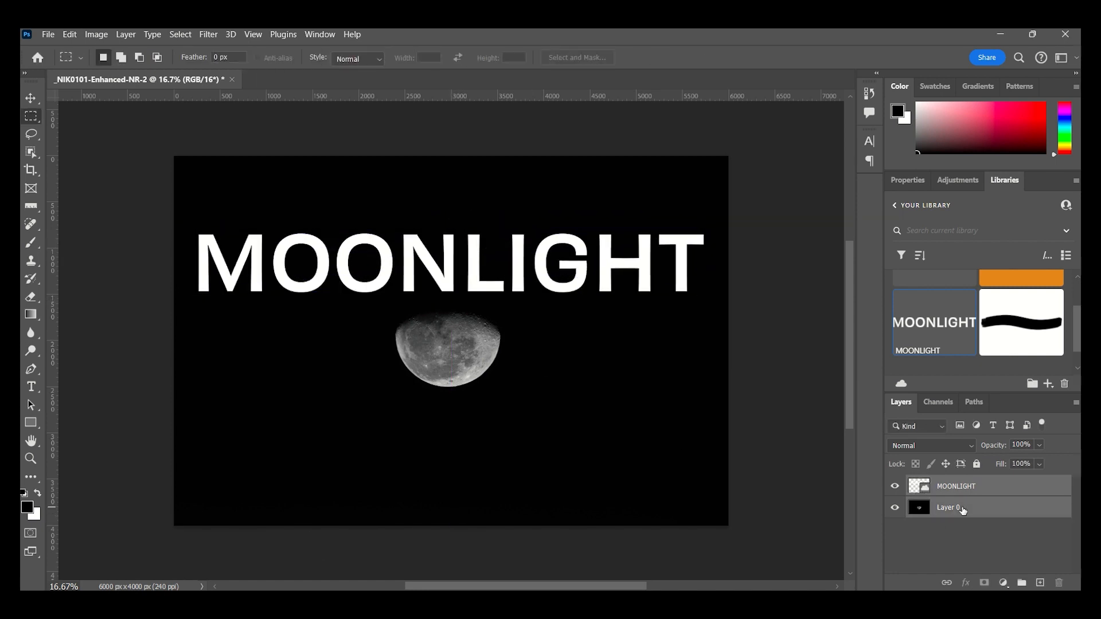
Step: Generate a black-and-white water reflection in the band below the moon, keeping variation 1/6
drag(176, 393, 616, 516)
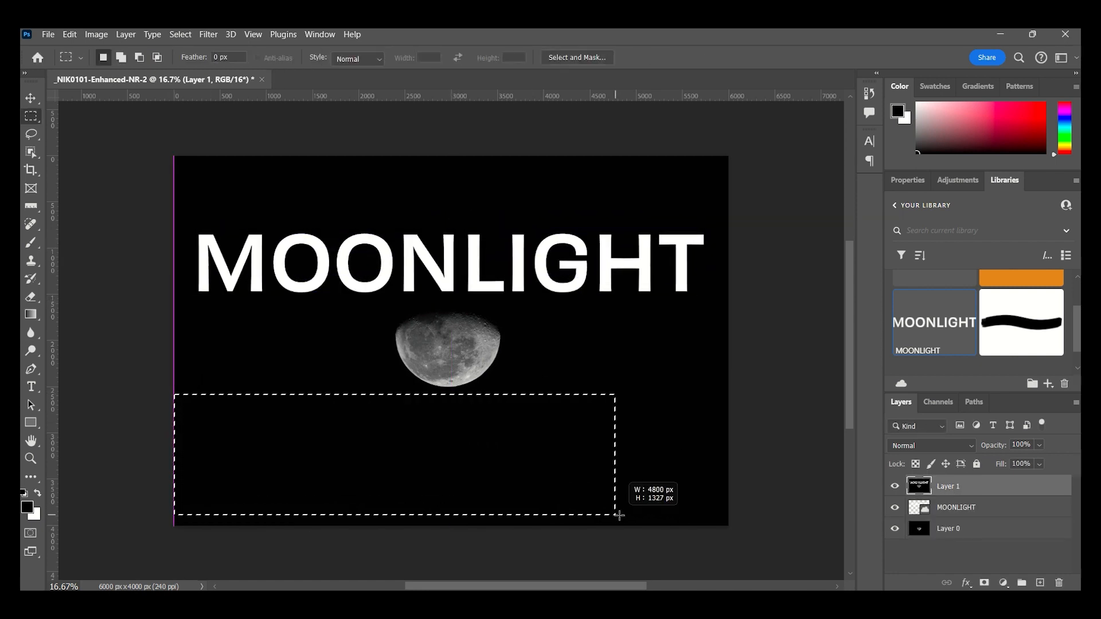
text(Black and wht)
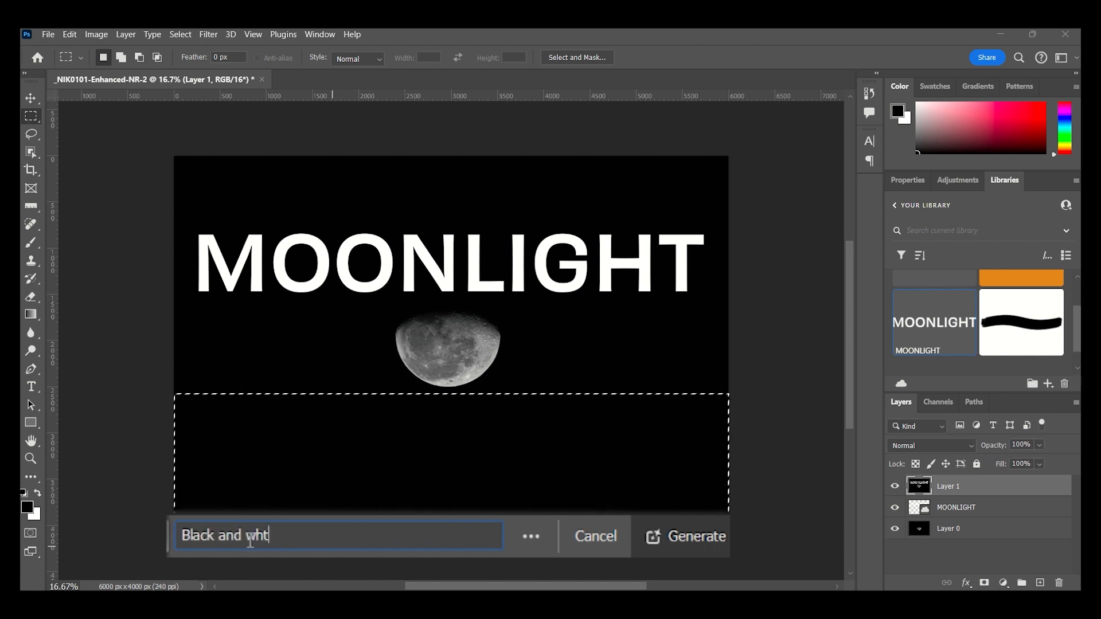
click(682, 536)
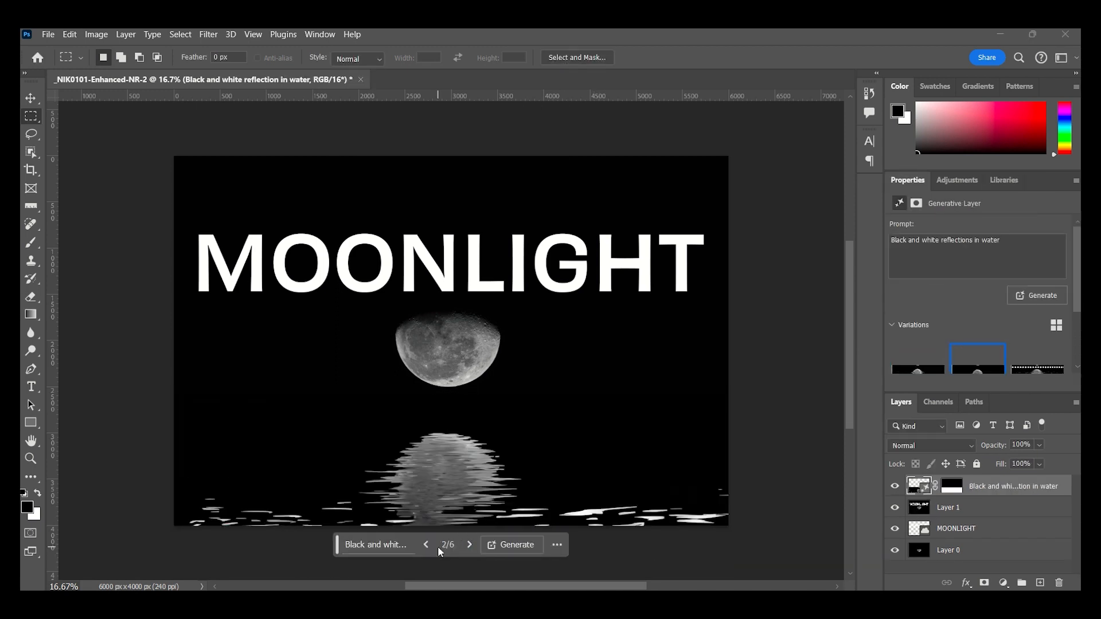
click(427, 545)
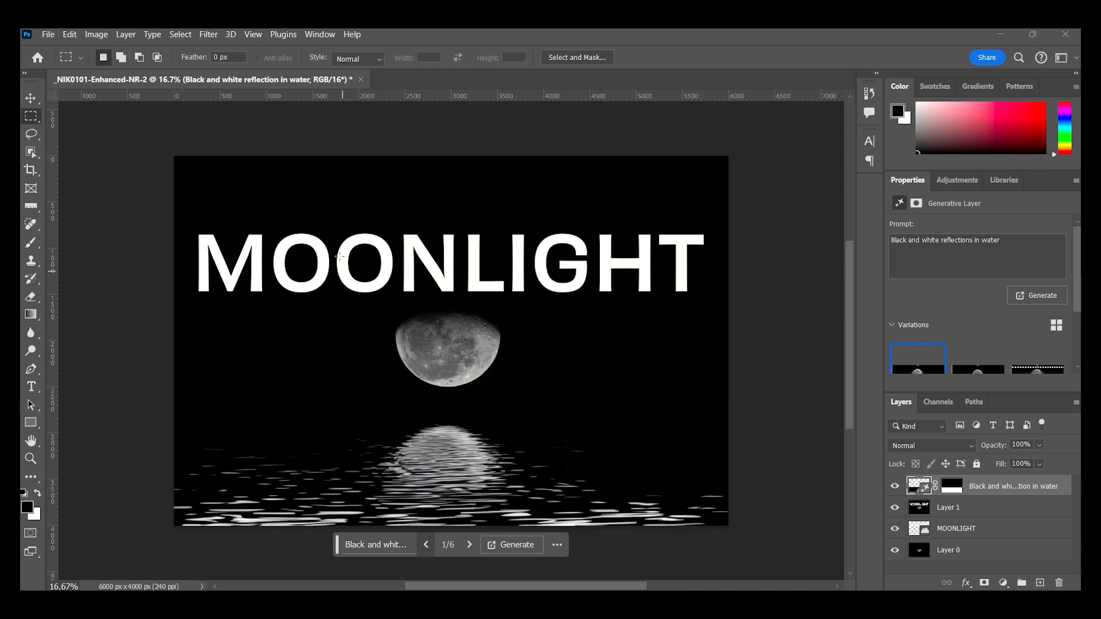
Step: Save the edited MOONLIGHT moon image via File > Save
click(47, 34)
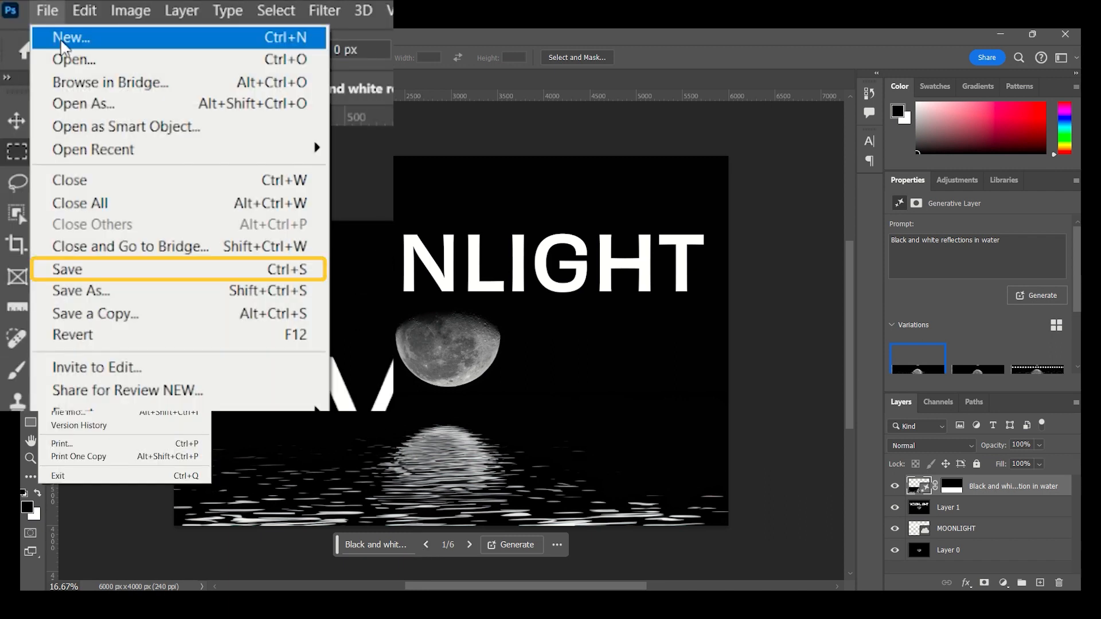
click(65, 268)
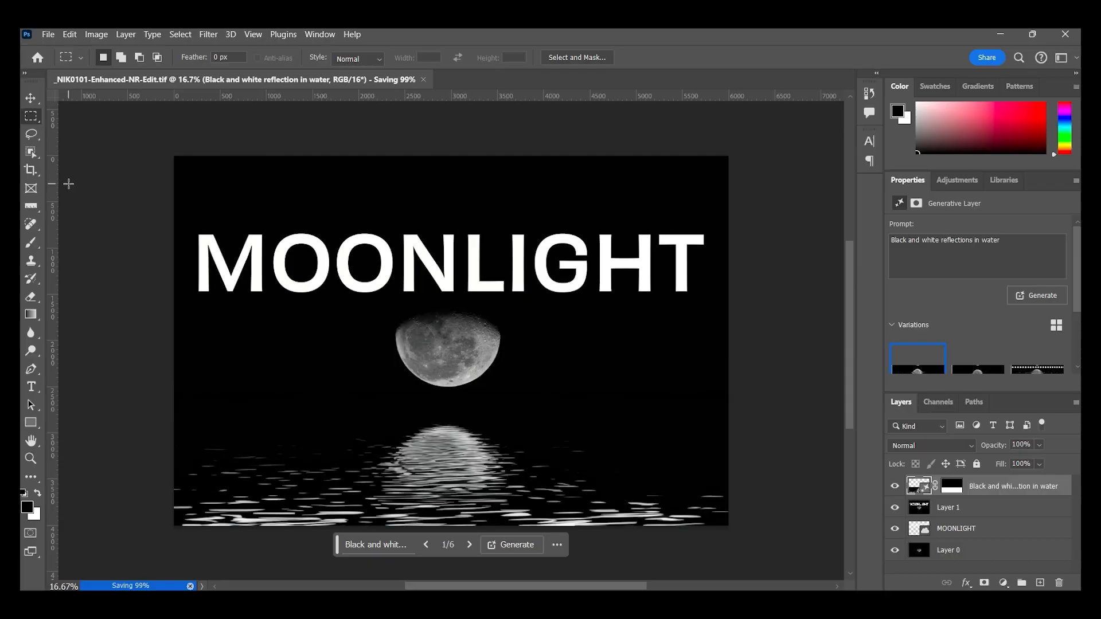